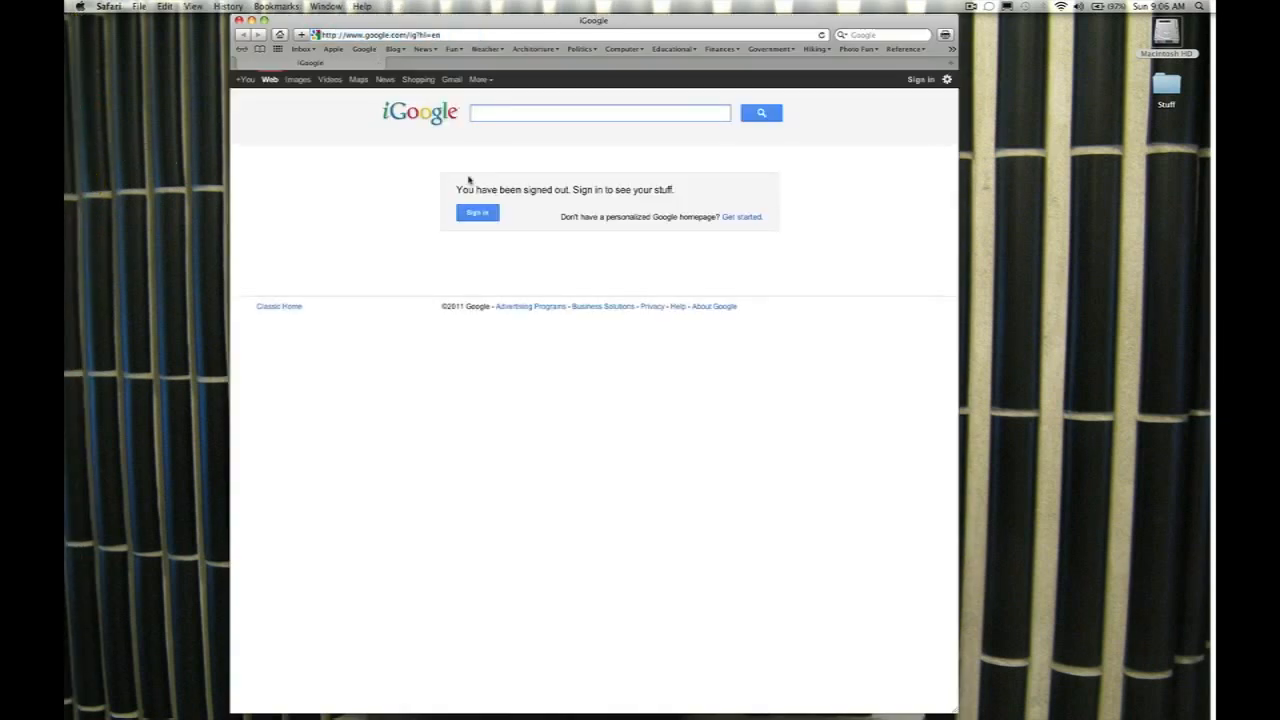
# Search Google for 'project for awesome' and open the Project for Awesome 2011 site
pyautogui.write('project')
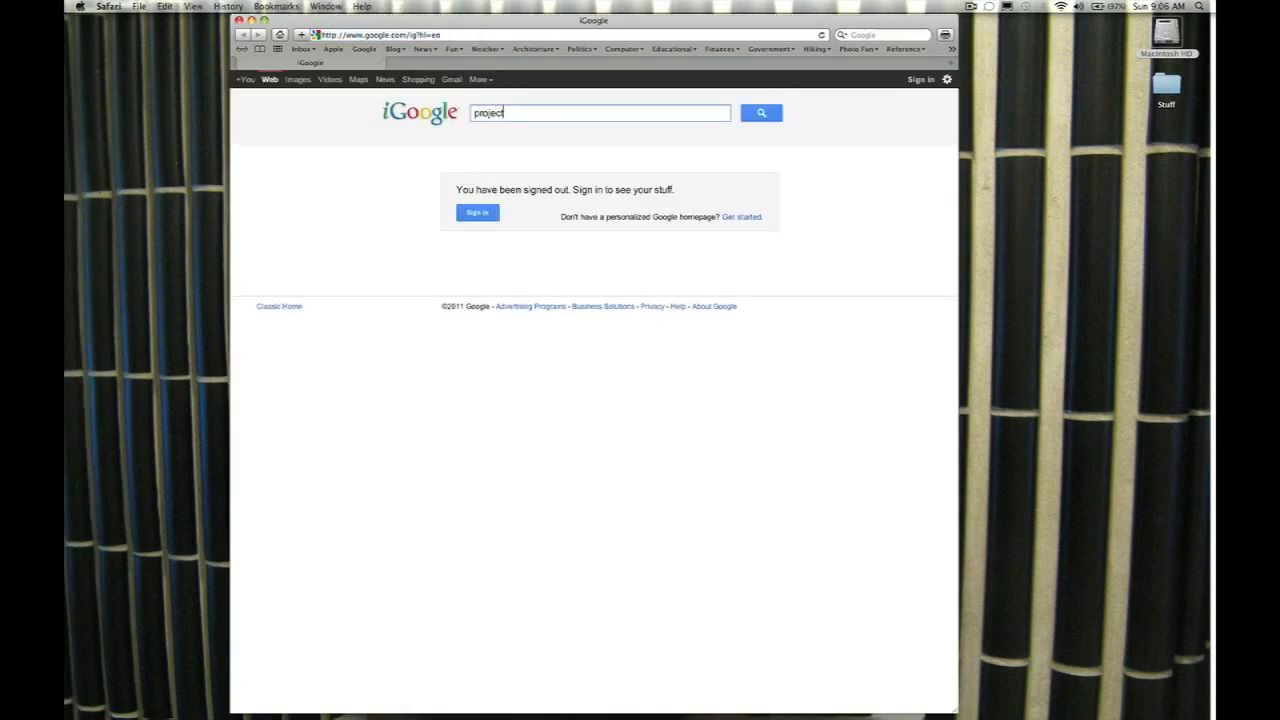
pyautogui.write('for awes')
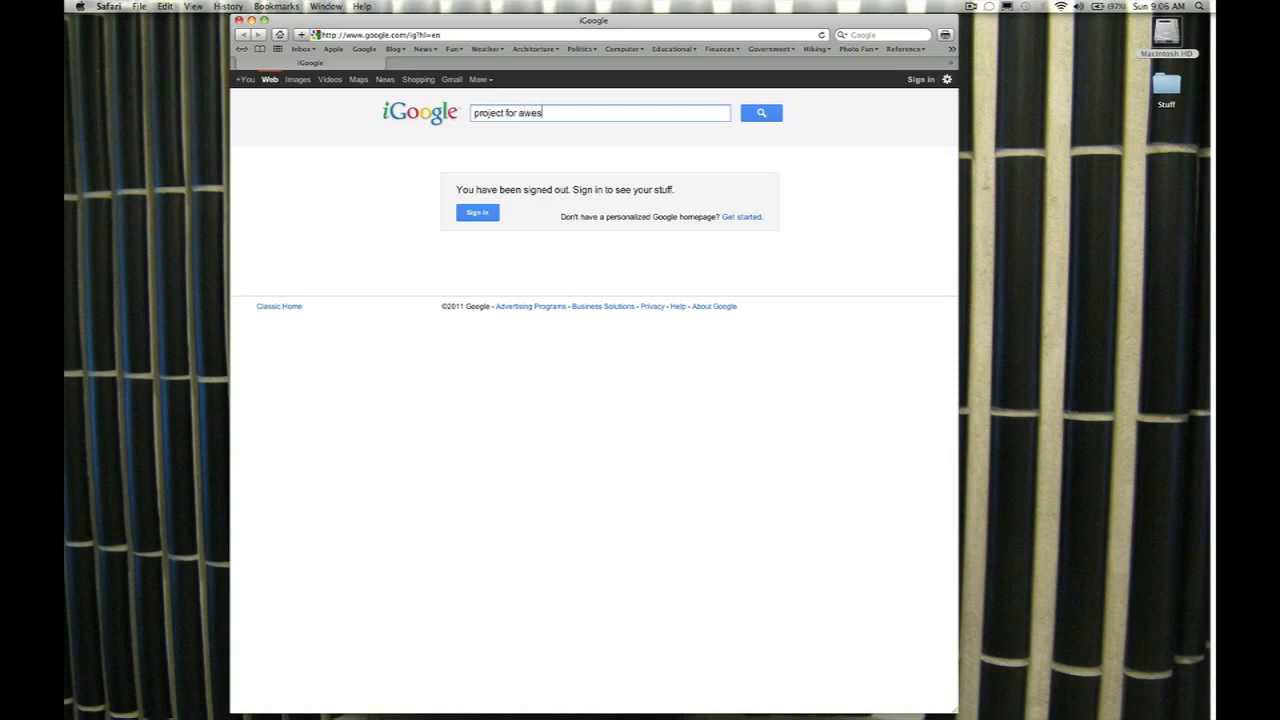
pyautogui.click(761, 112)
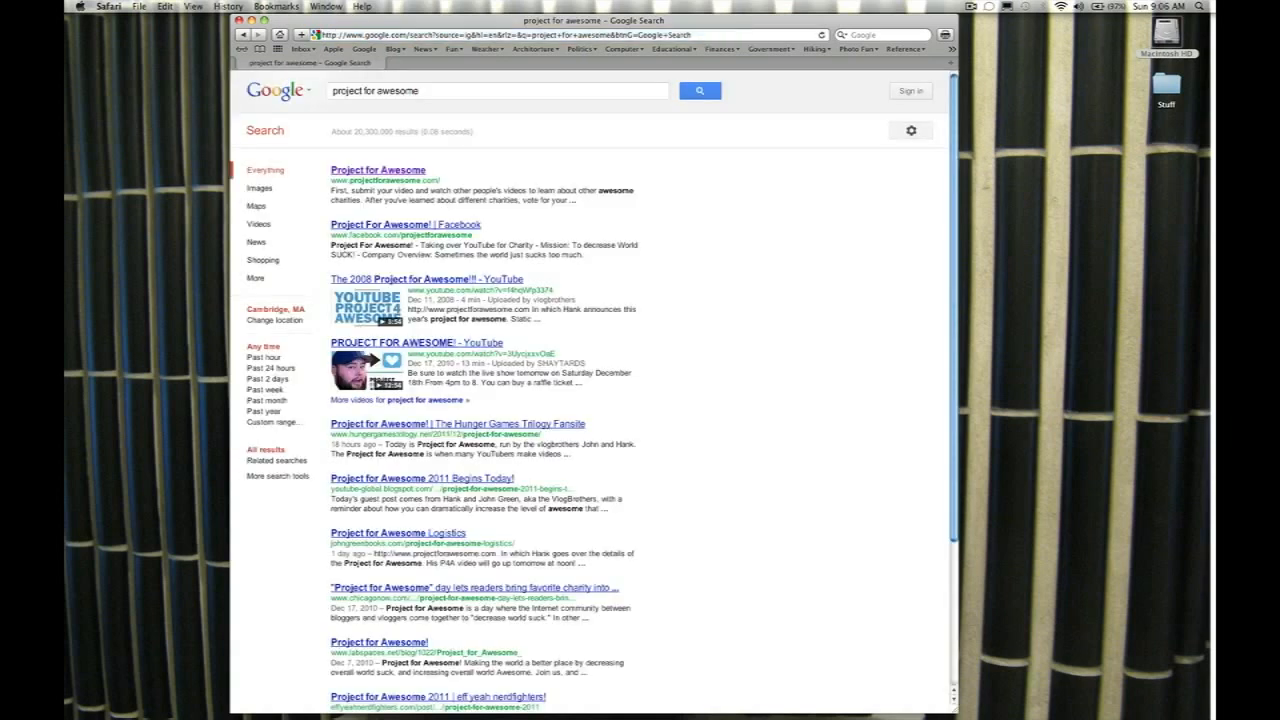
pyautogui.click(378, 169)
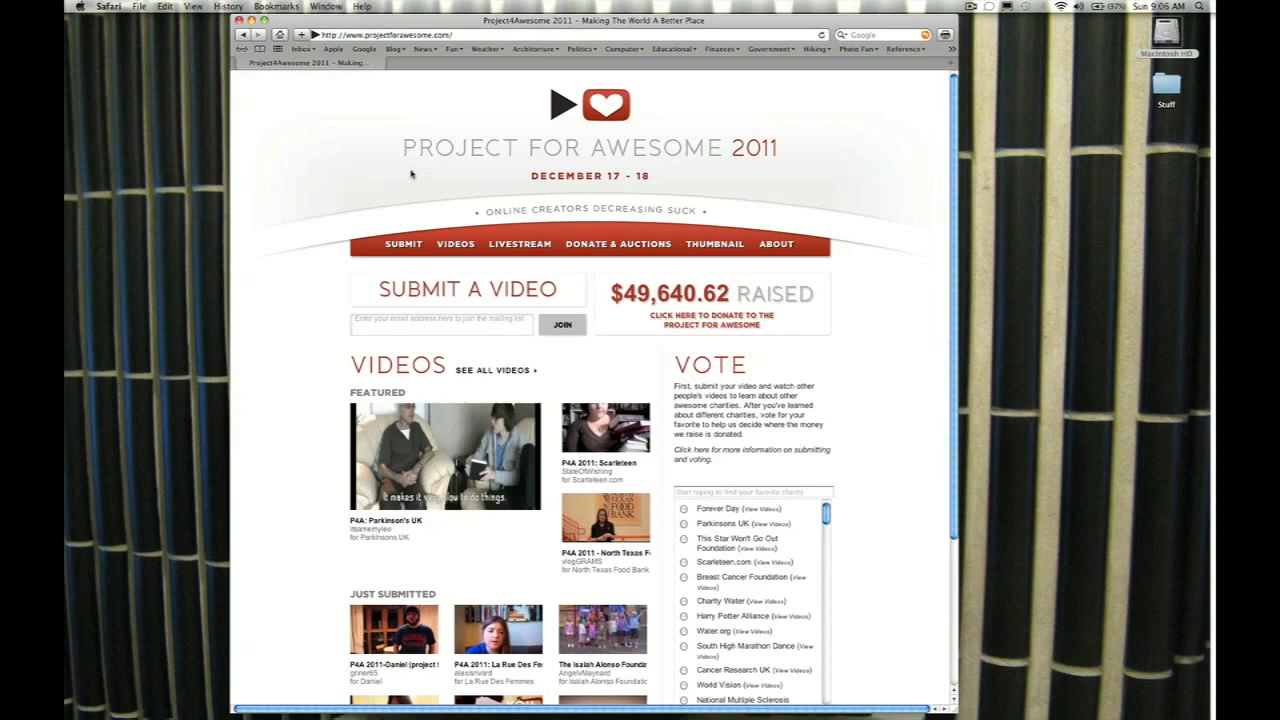
pyautogui.moveTo(427, 185)
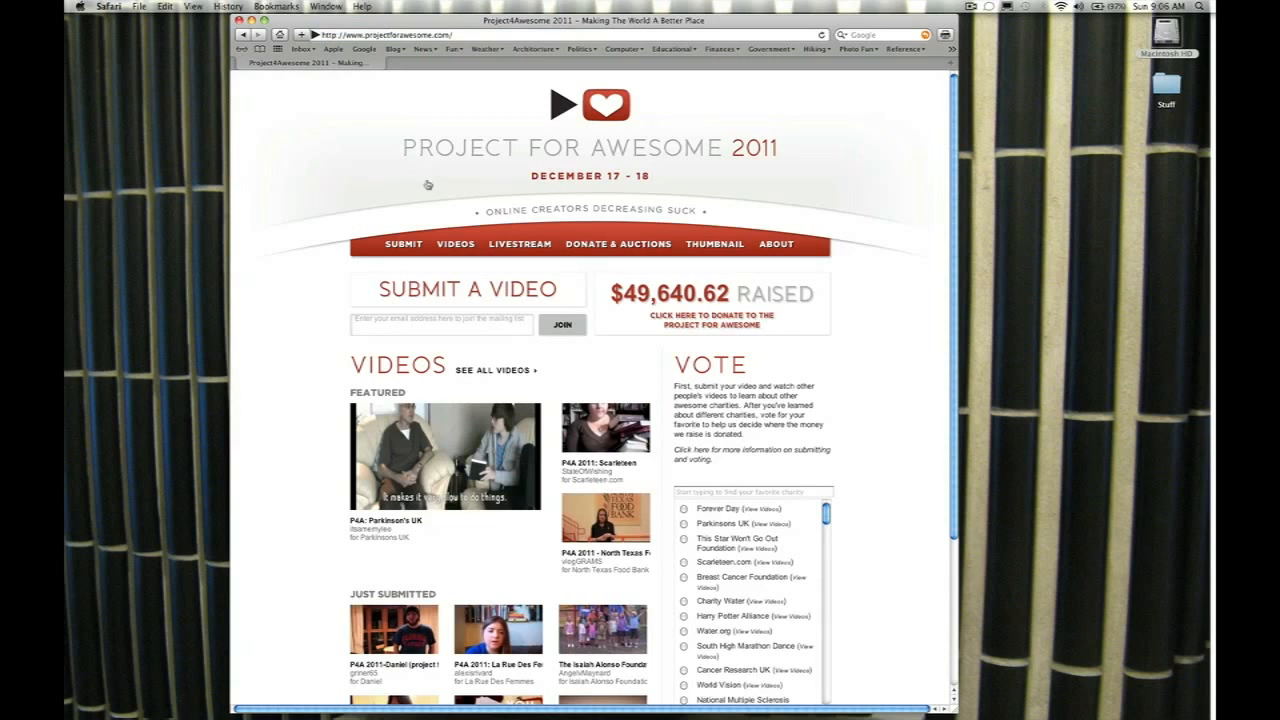
pyautogui.moveTo(635, 182)
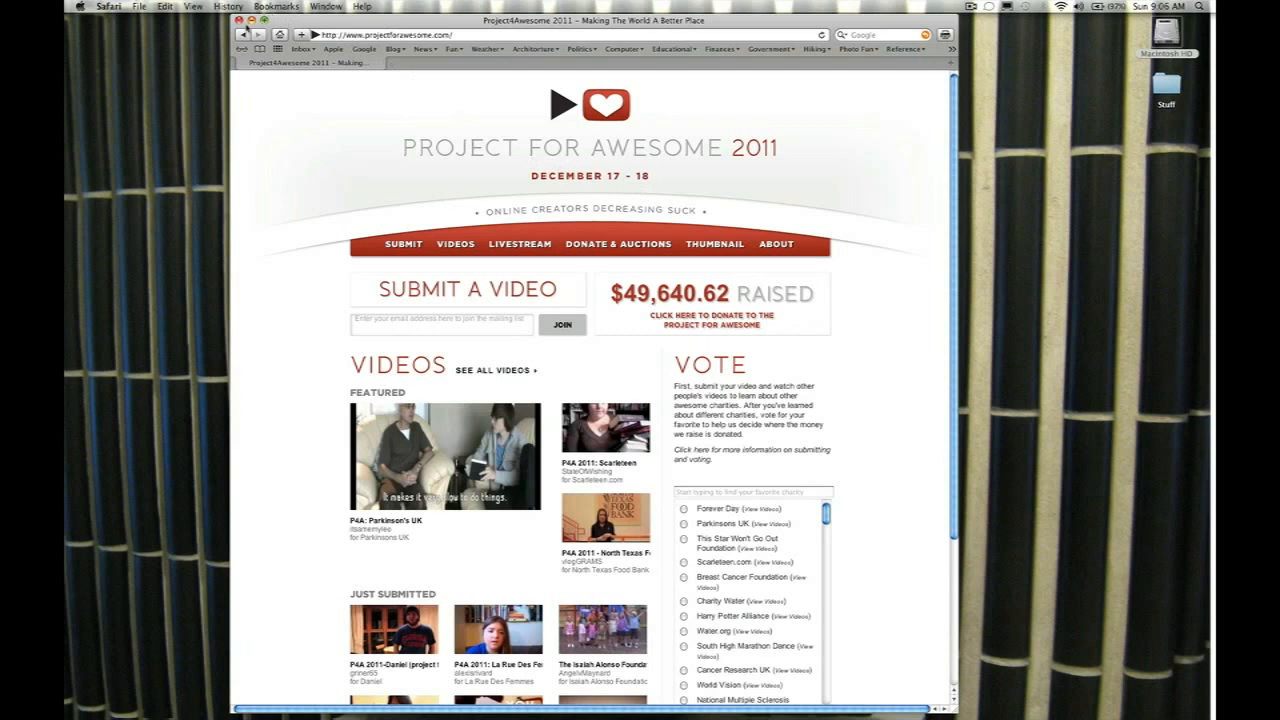
# Back on iGoogle, search 'charity', then refine the query to 'awesome charity'
pyautogui.click(364, 49)
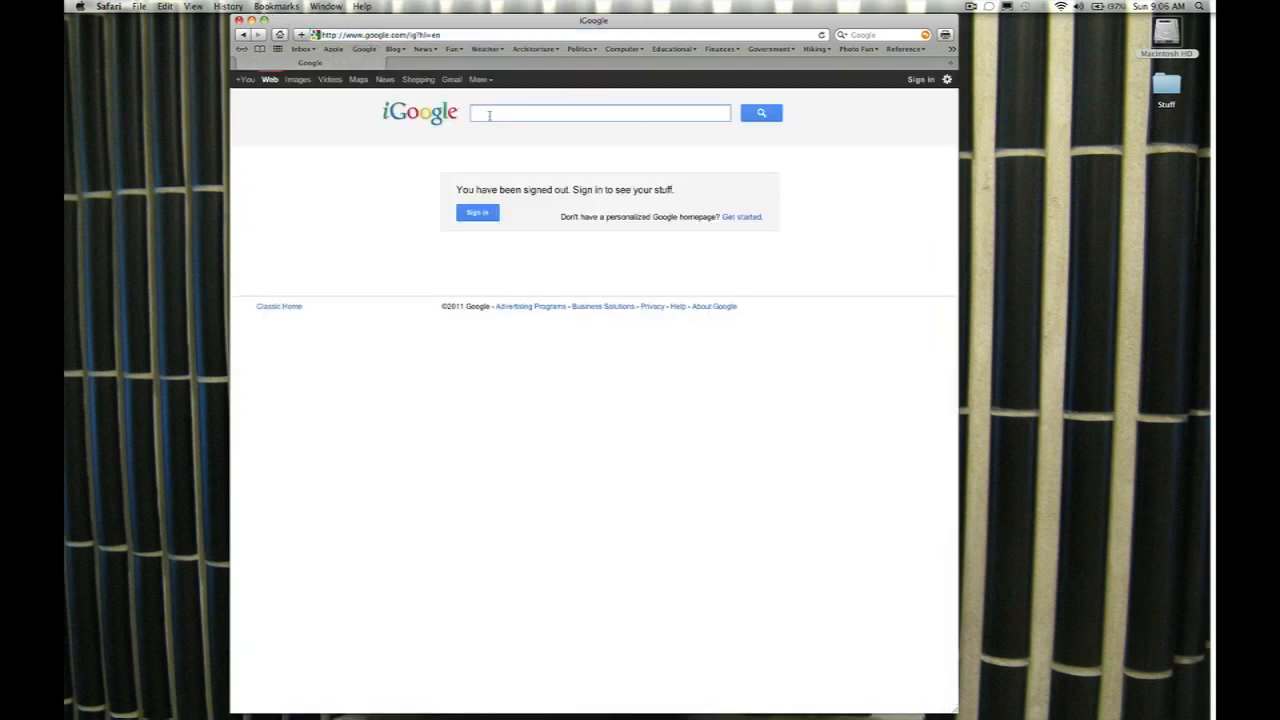
pyautogui.write('charity')
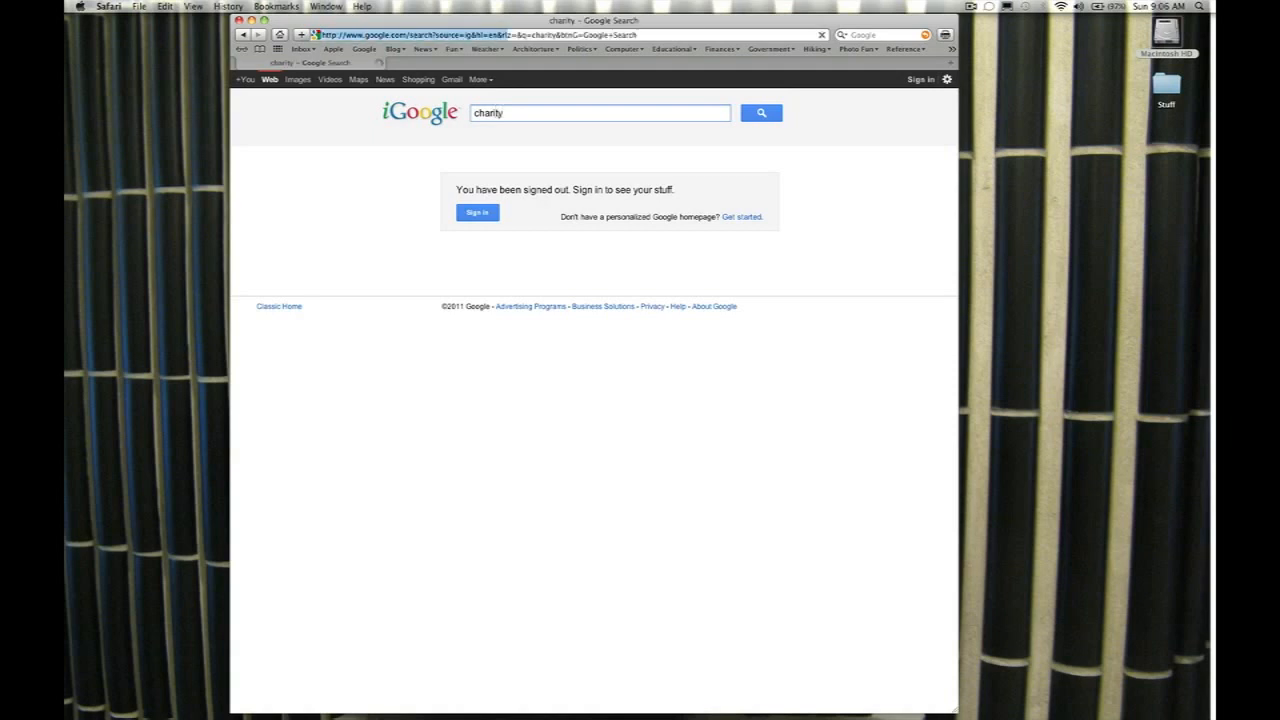
pyautogui.click(761, 112)
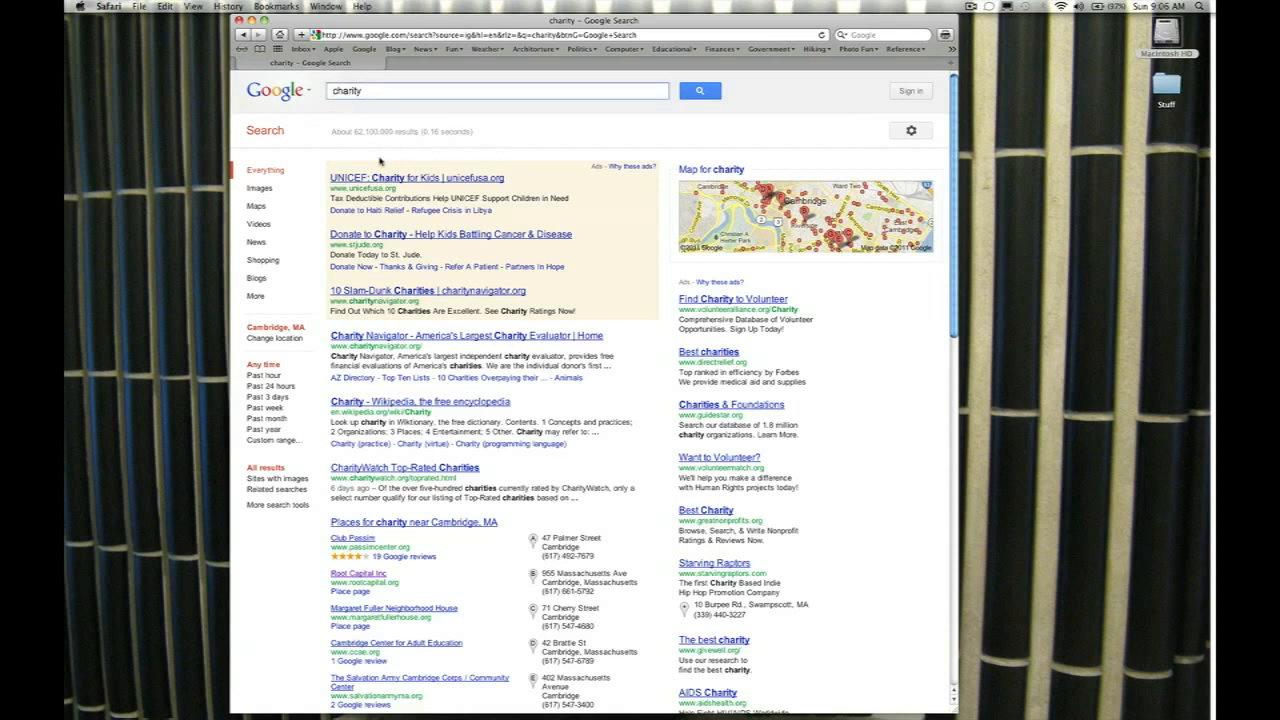
pyautogui.write('awesome charity')
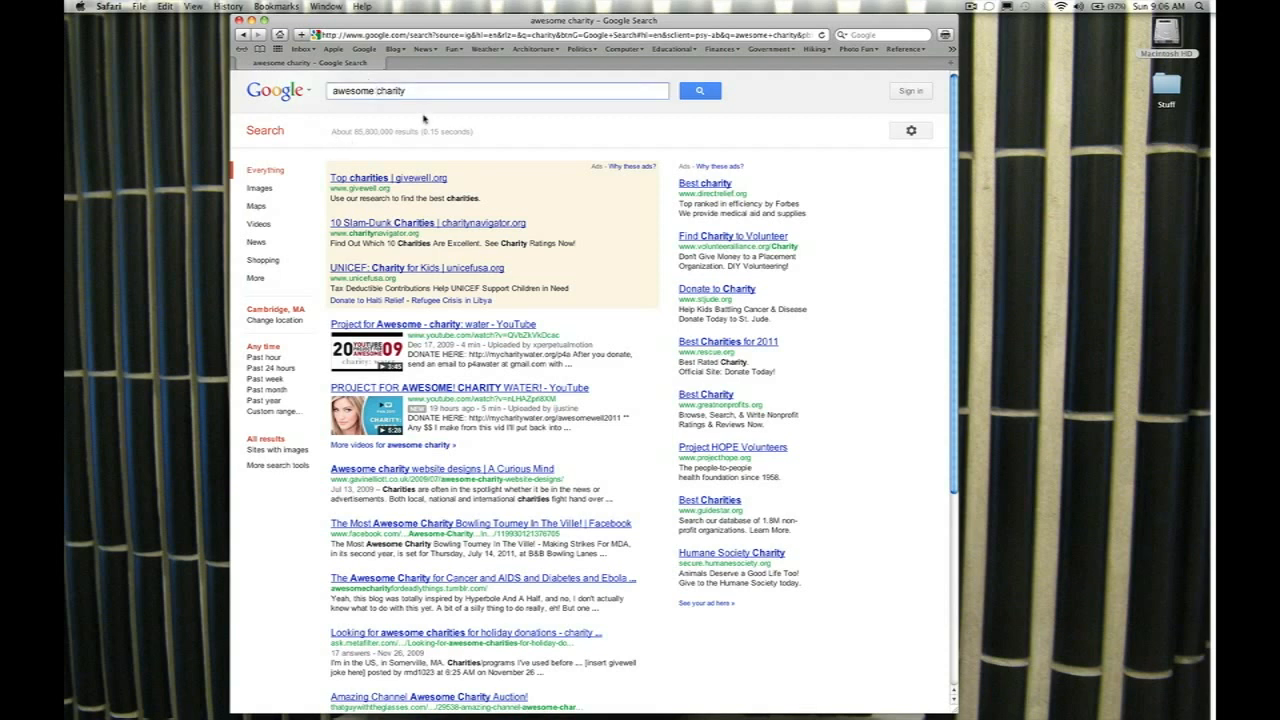
# Search "awesome volunteer charity" as an exact phrase and open the volunteeralliance.org result
pyautogui.write('volunteer')
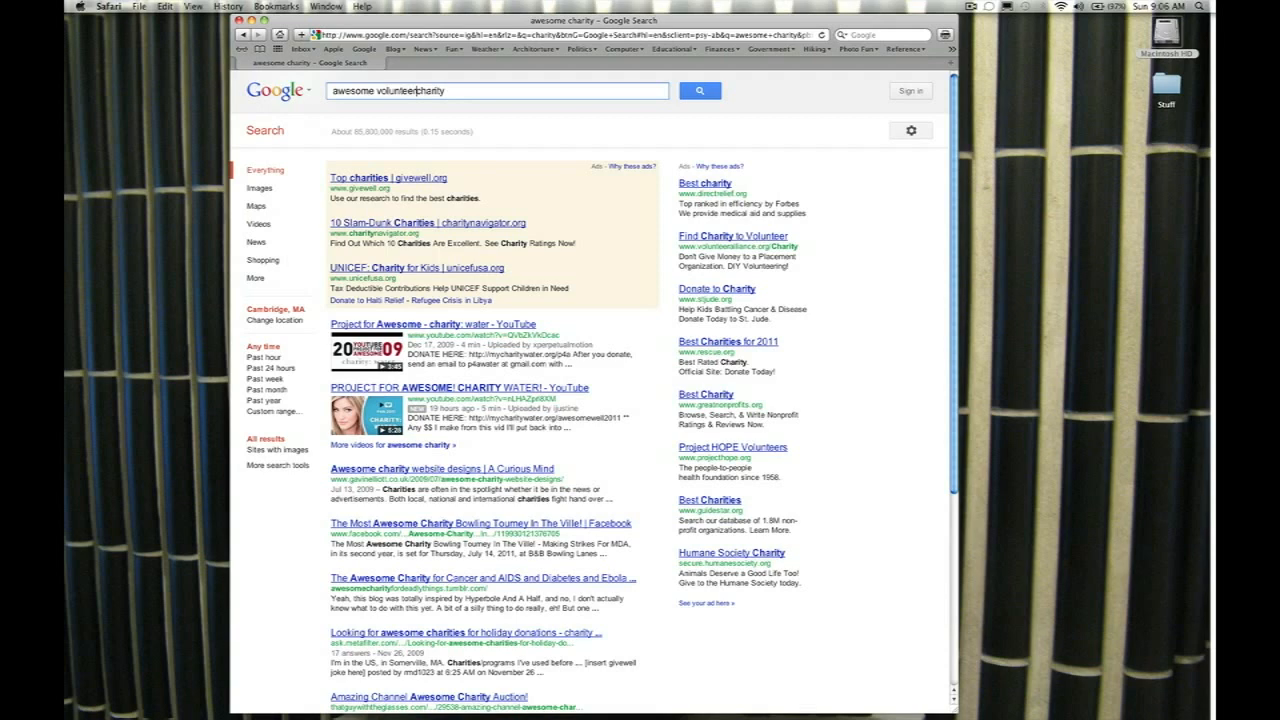
pyautogui.click(699, 90)
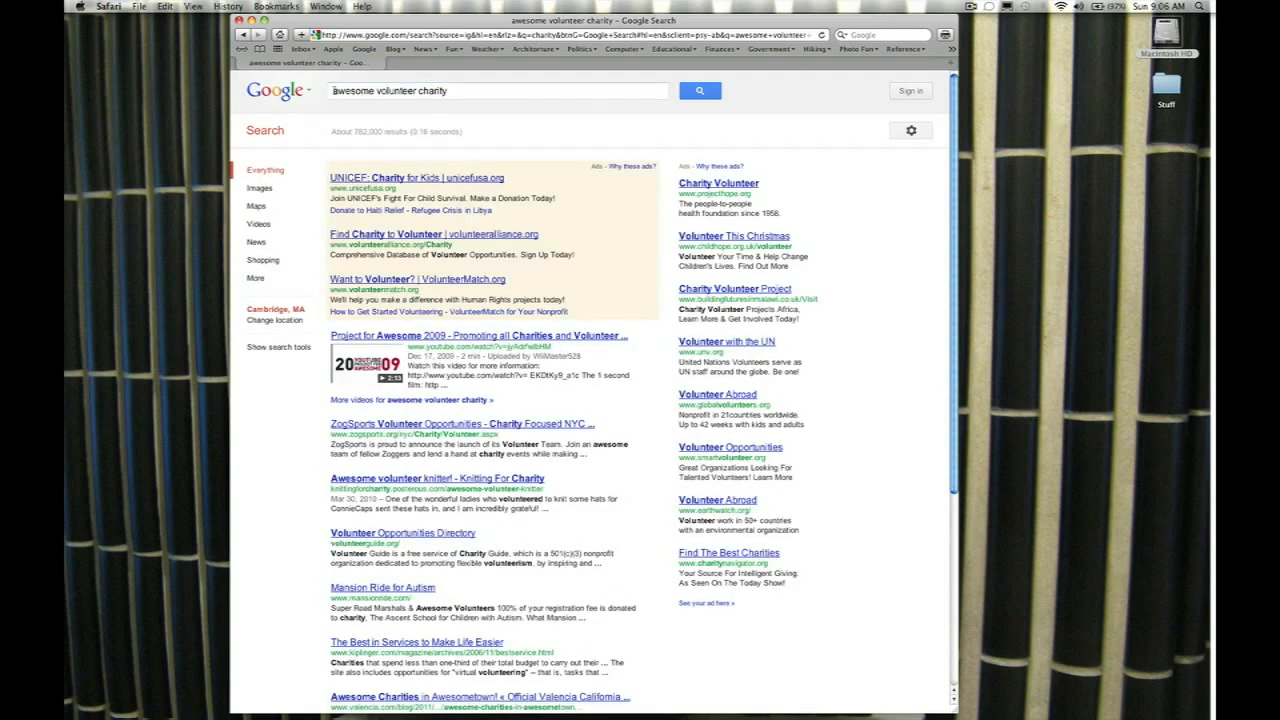
pyautogui.click(495, 90)
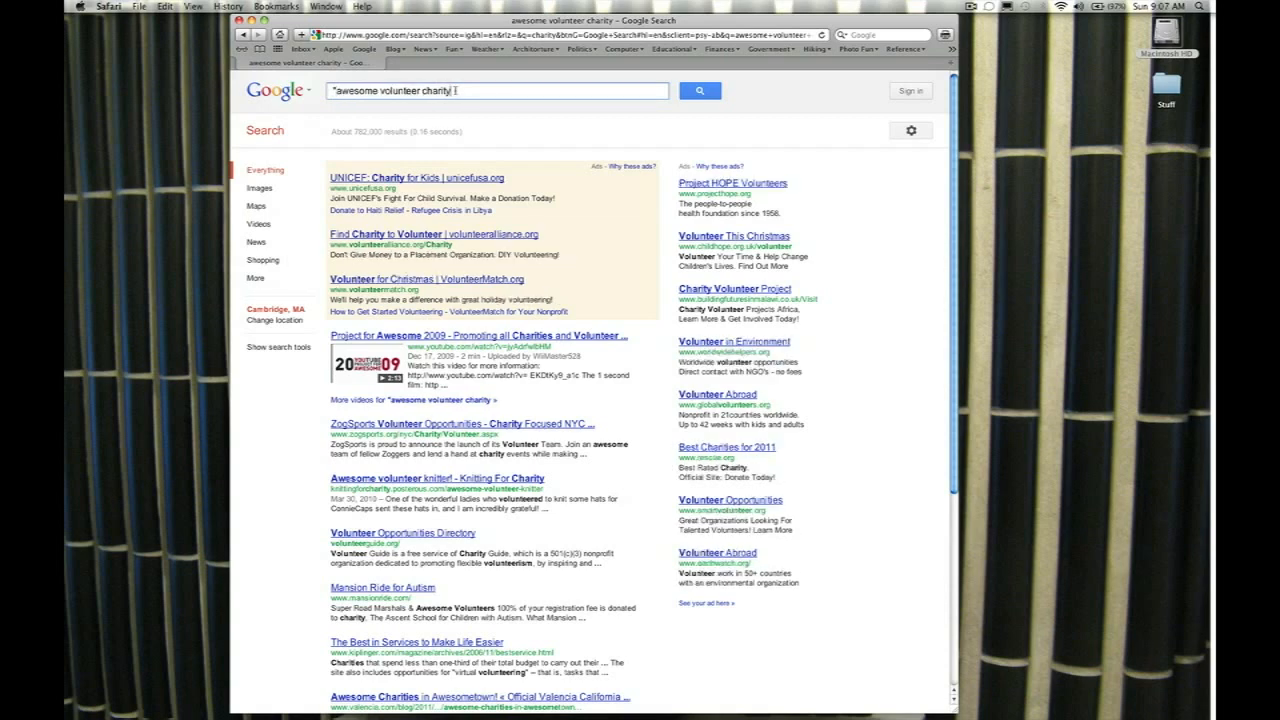
pyautogui.write('"')
pyautogui.press('Return')
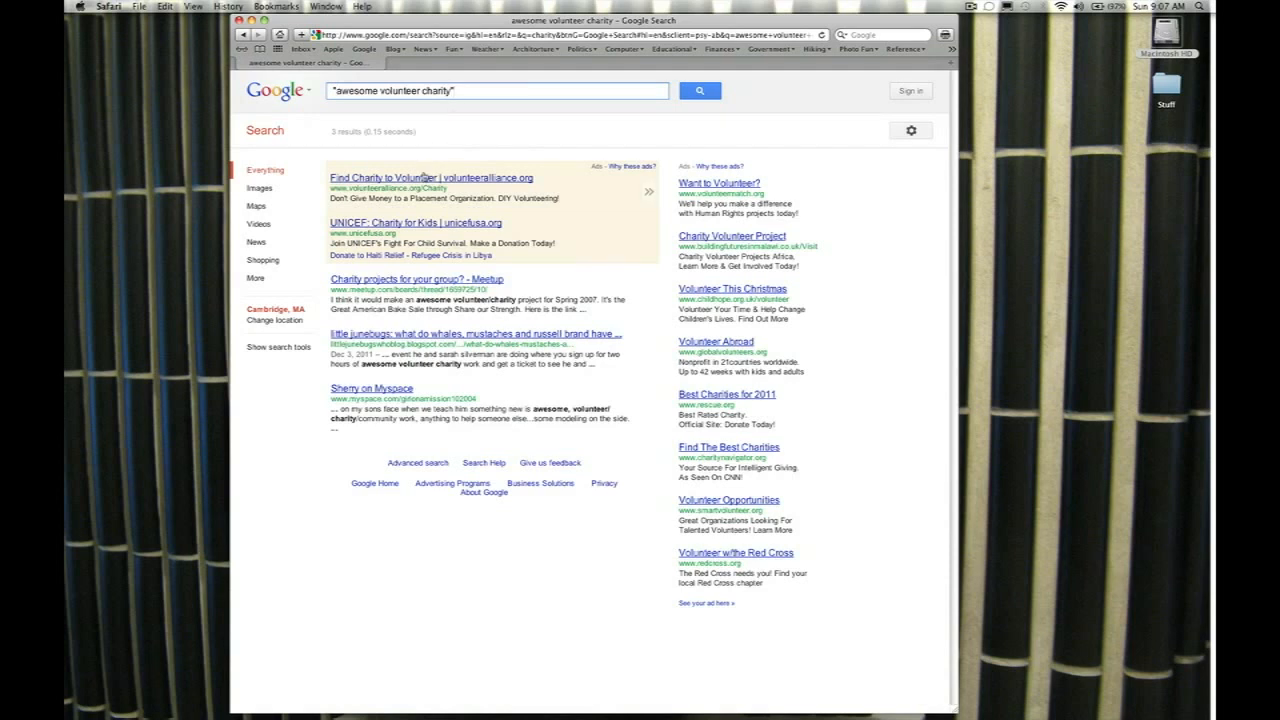
pyautogui.click(429, 178)
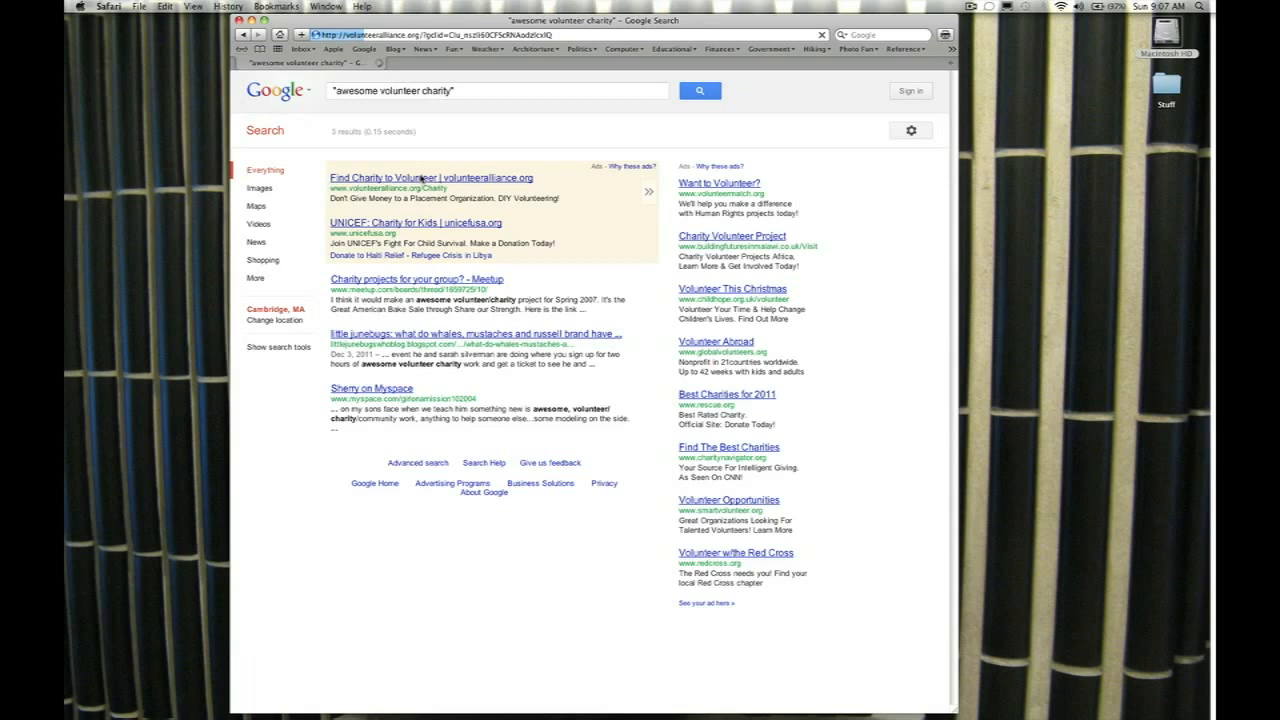
# Browse the Volunteer Alliance homepage down to the footer and open its Why donate? page
pyautogui.click(428, 178)
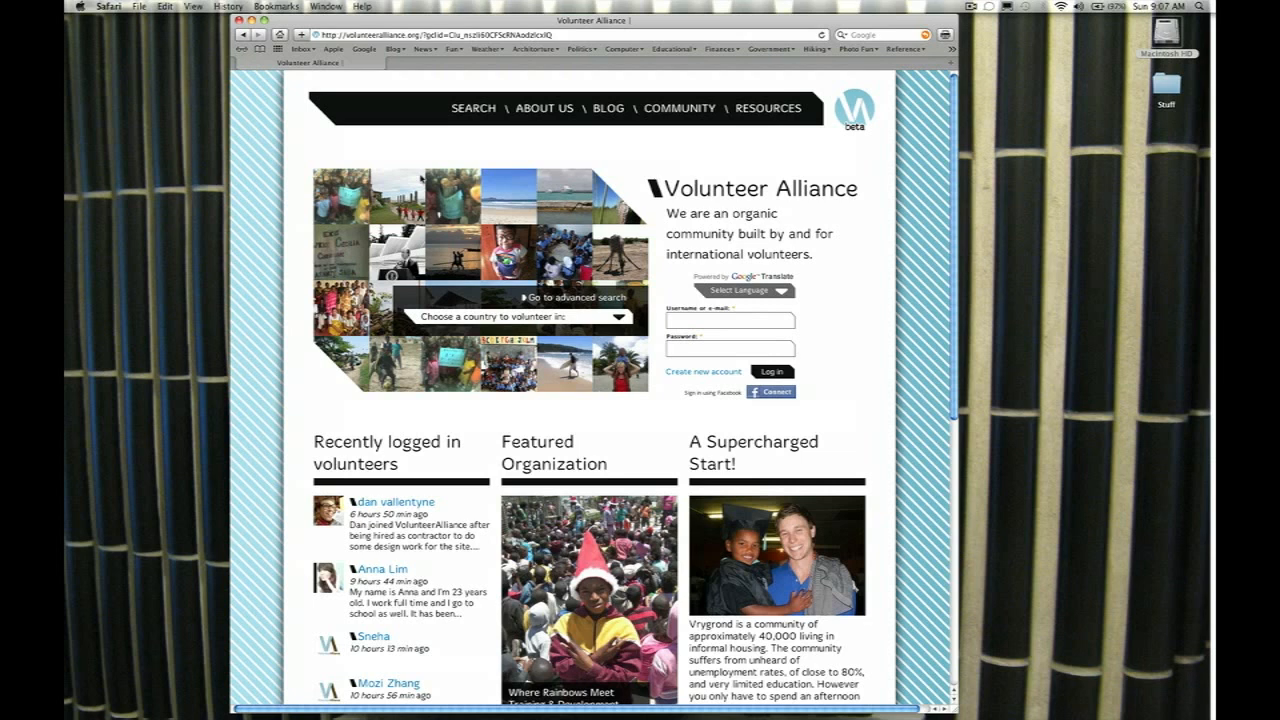
pyautogui.moveTo(451, 138)
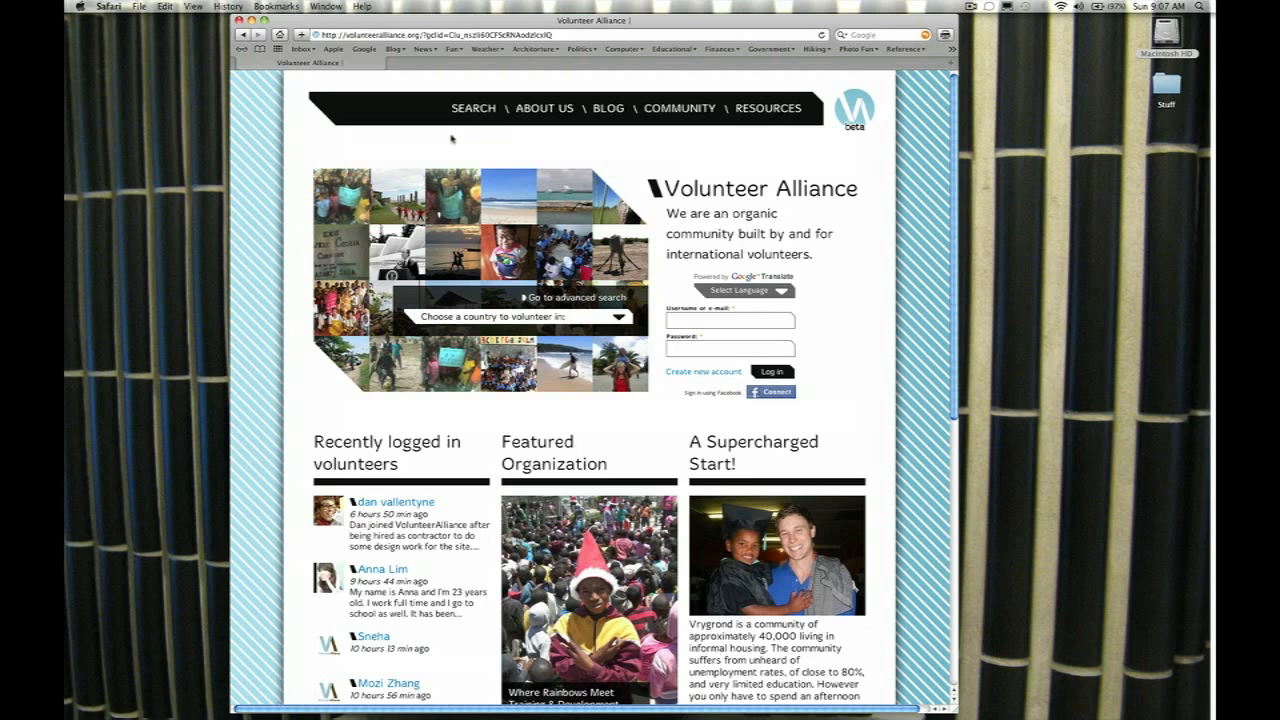
pyautogui.moveTo(453, 153)
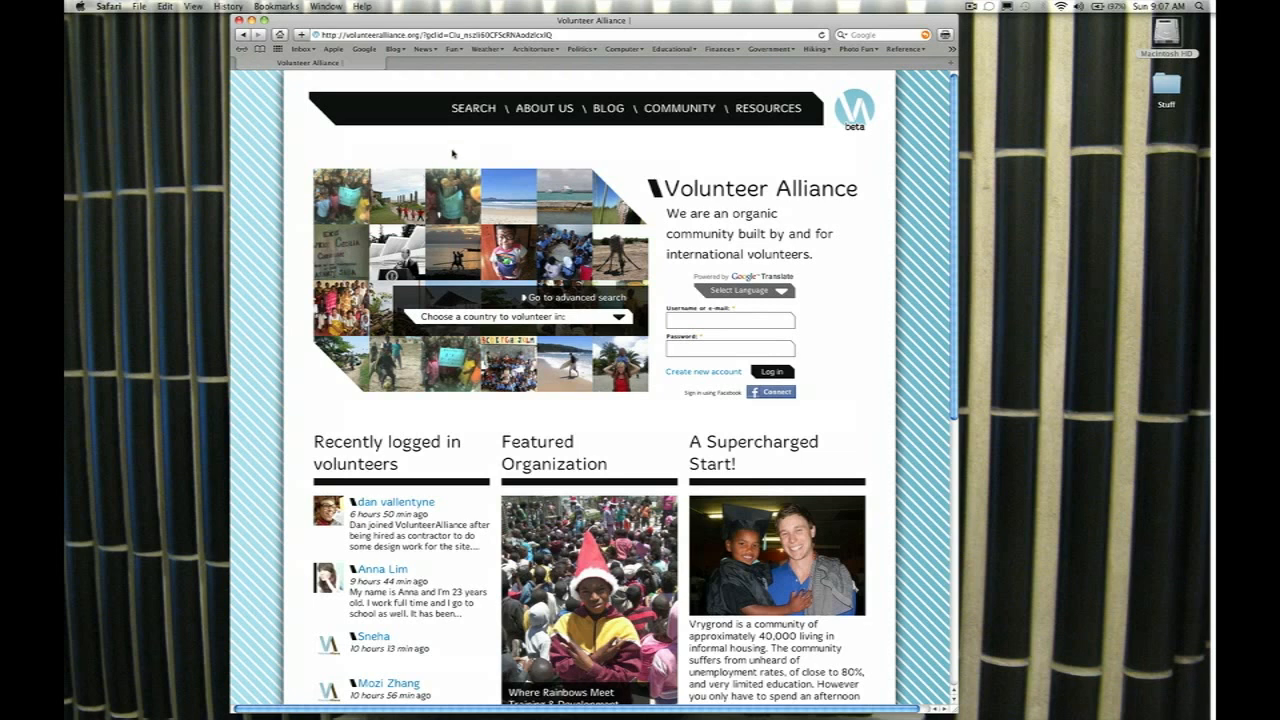
pyautogui.scroll(-3)
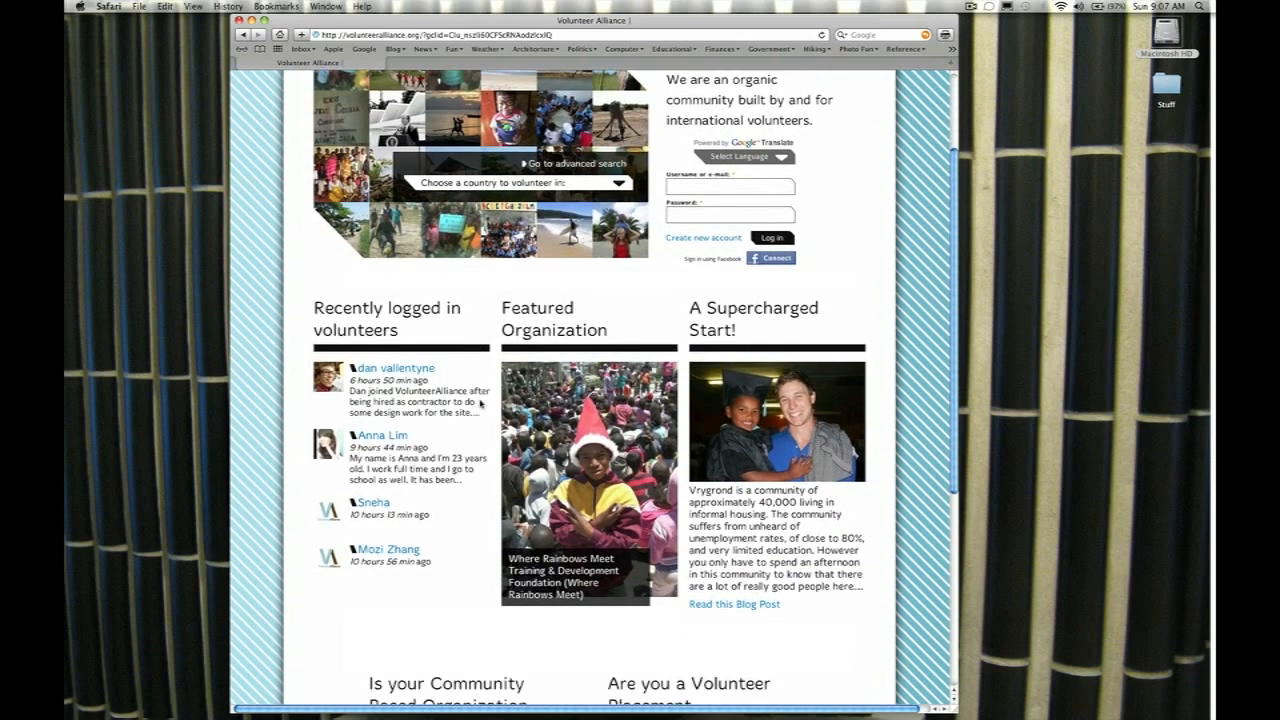
pyautogui.scroll(-3)
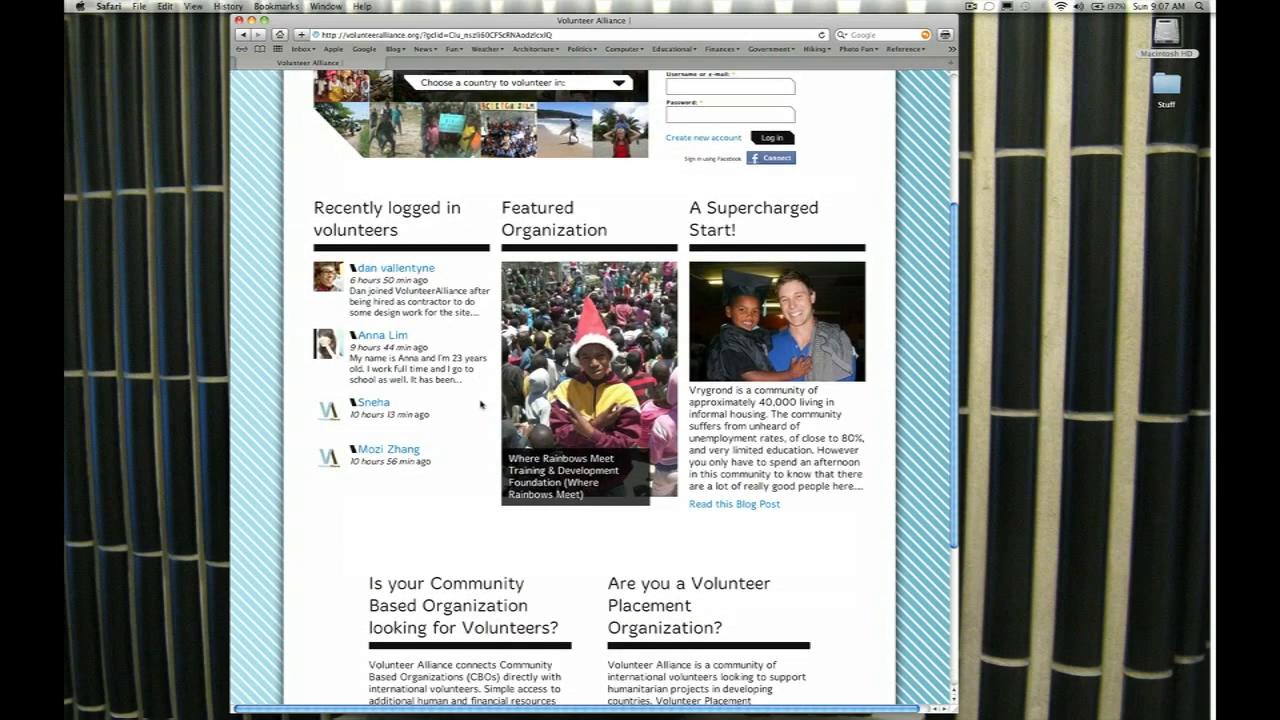
pyautogui.scroll(-3)
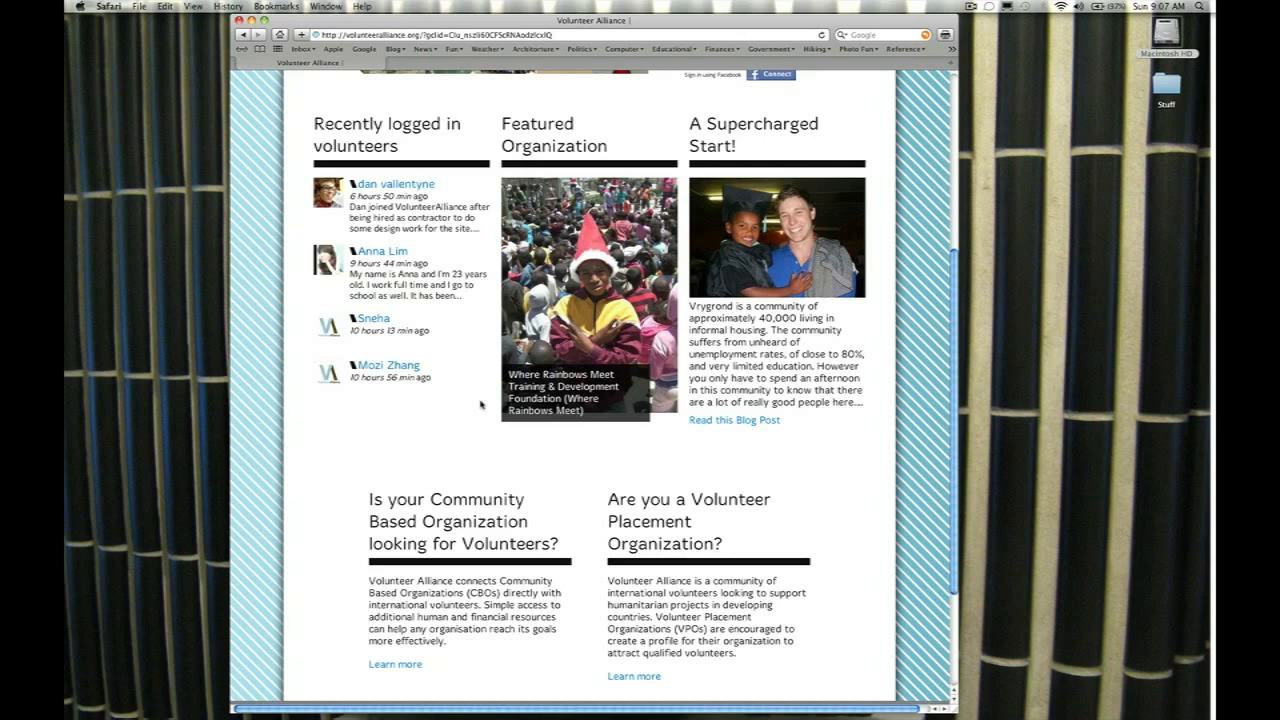
pyautogui.scroll(-3)
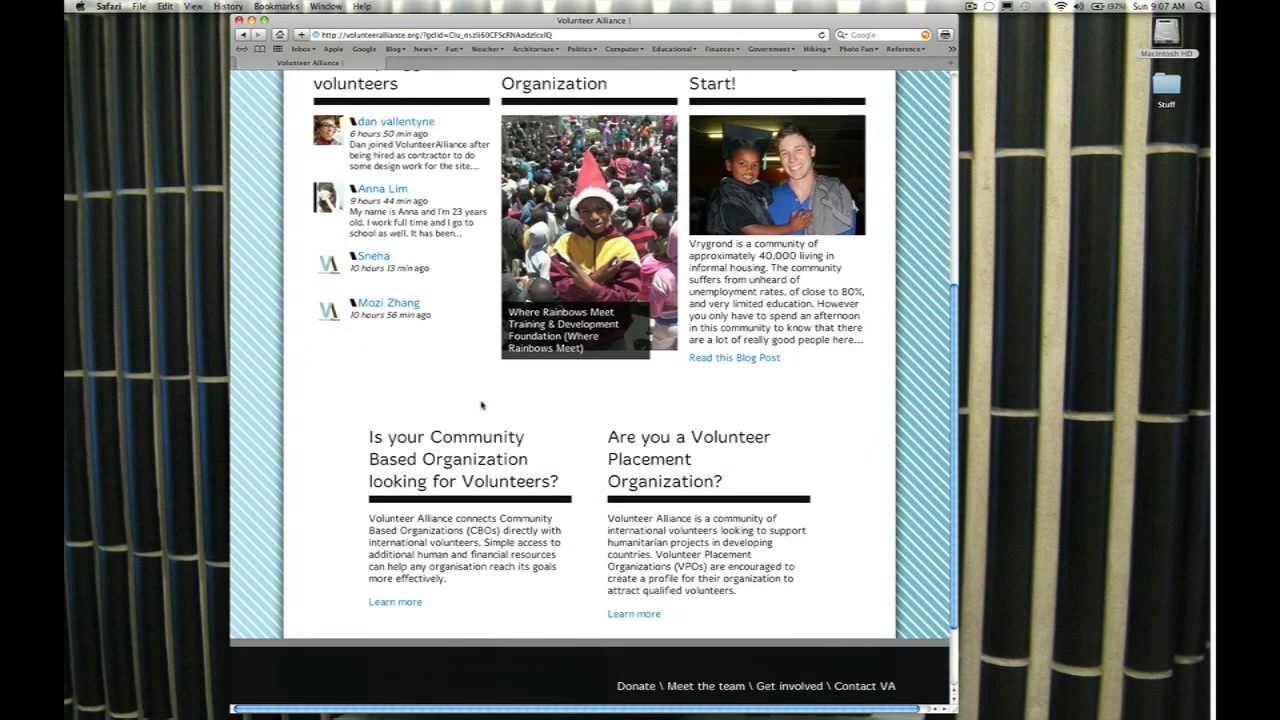
pyautogui.scroll(-3)
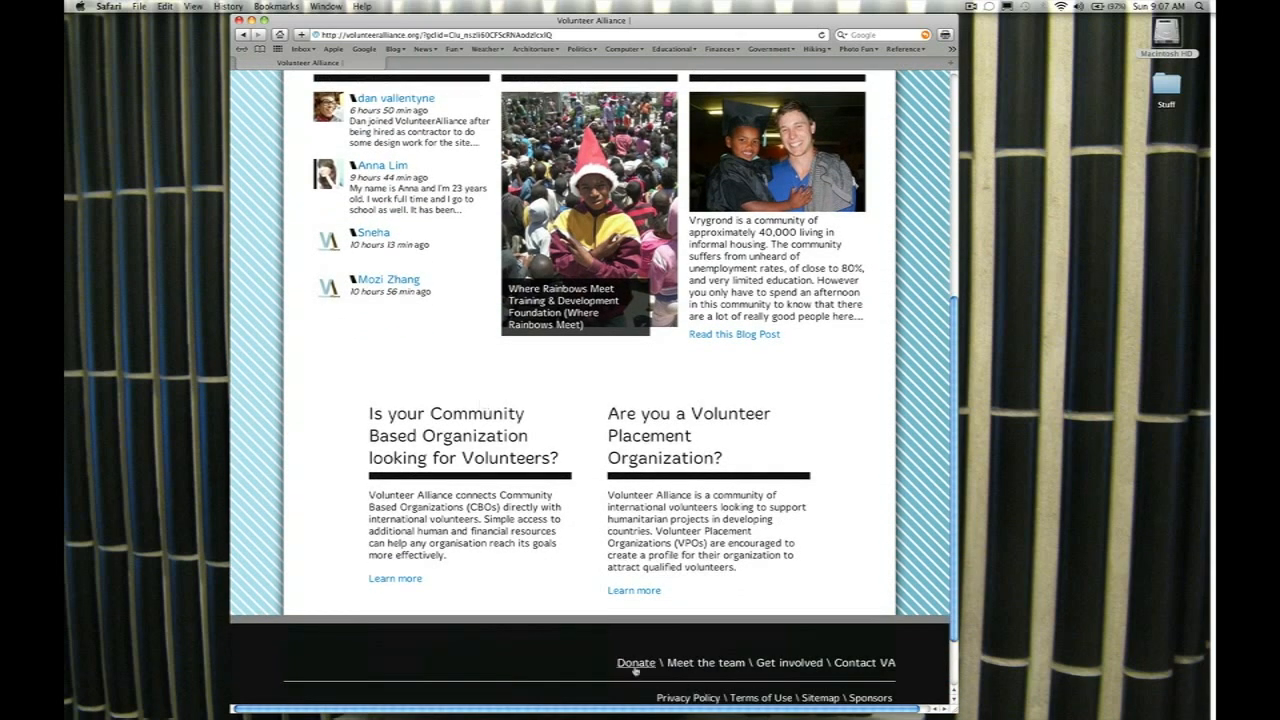
pyautogui.click(636, 662)
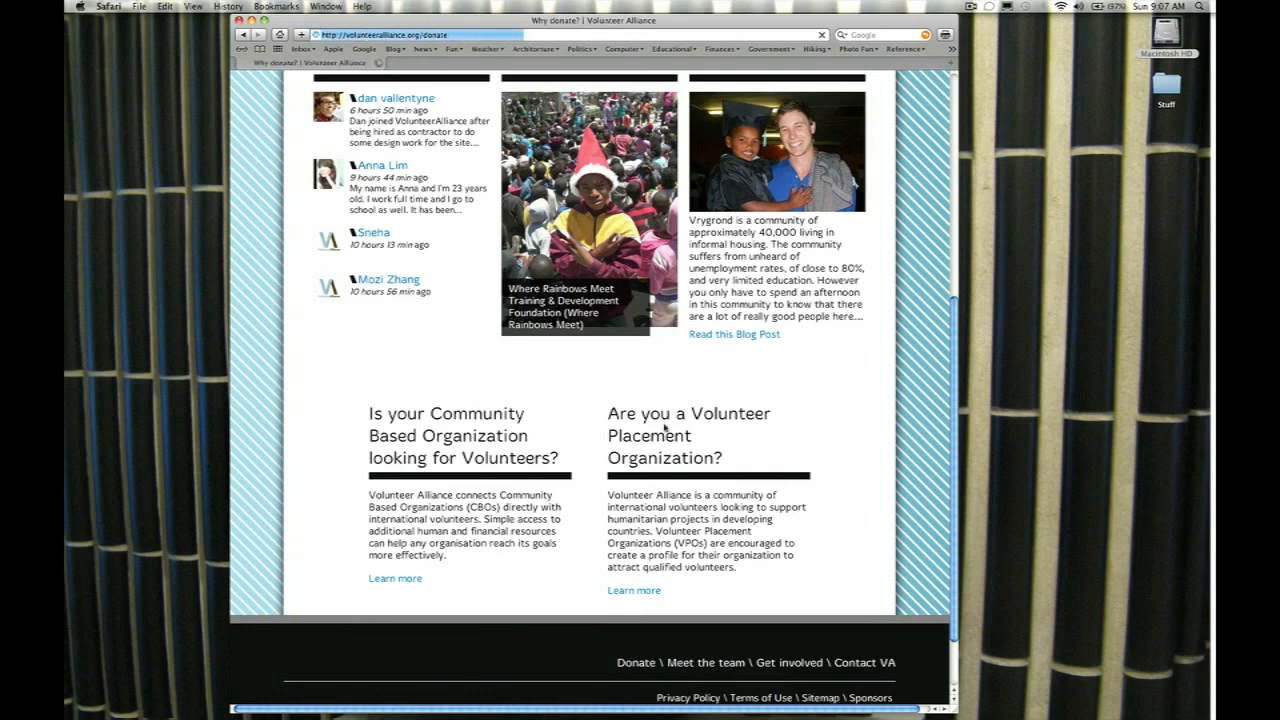
pyautogui.scroll(3)
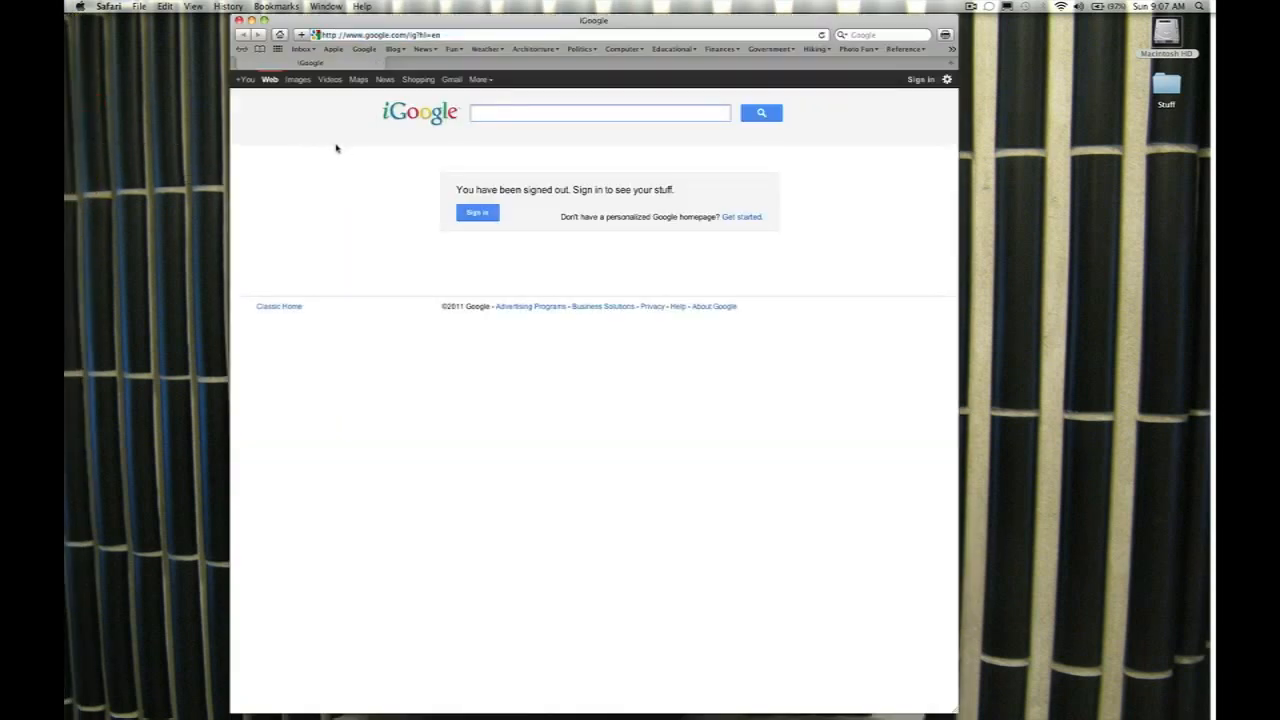
# Search Google for 'alvar aalto' and switch to its image results
pyautogui.write('a')
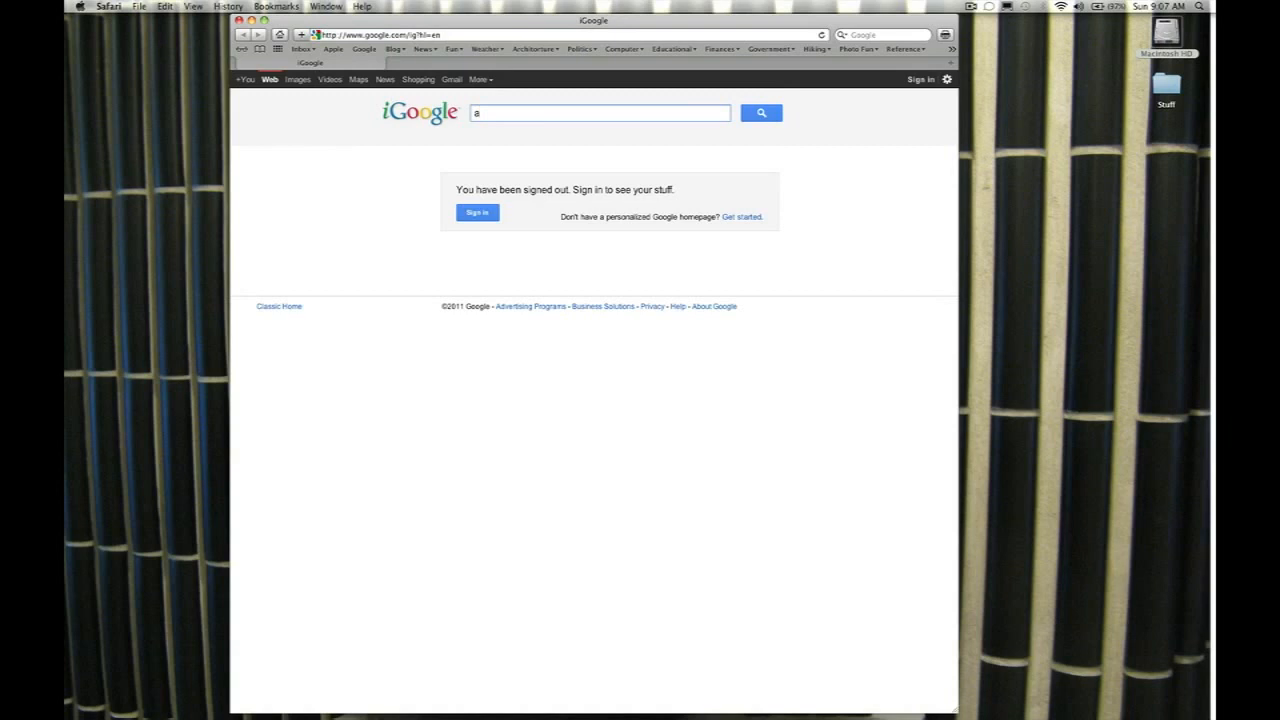
pyautogui.write('lvar')
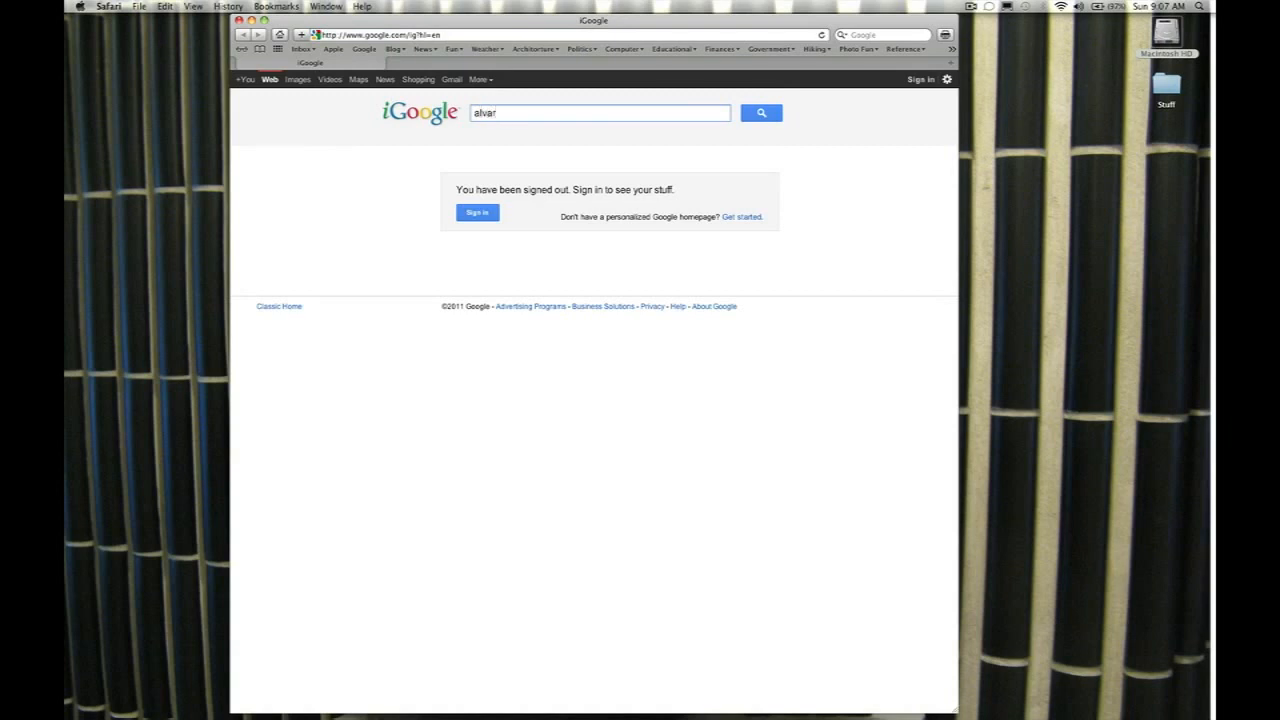
pyautogui.write('aalto')
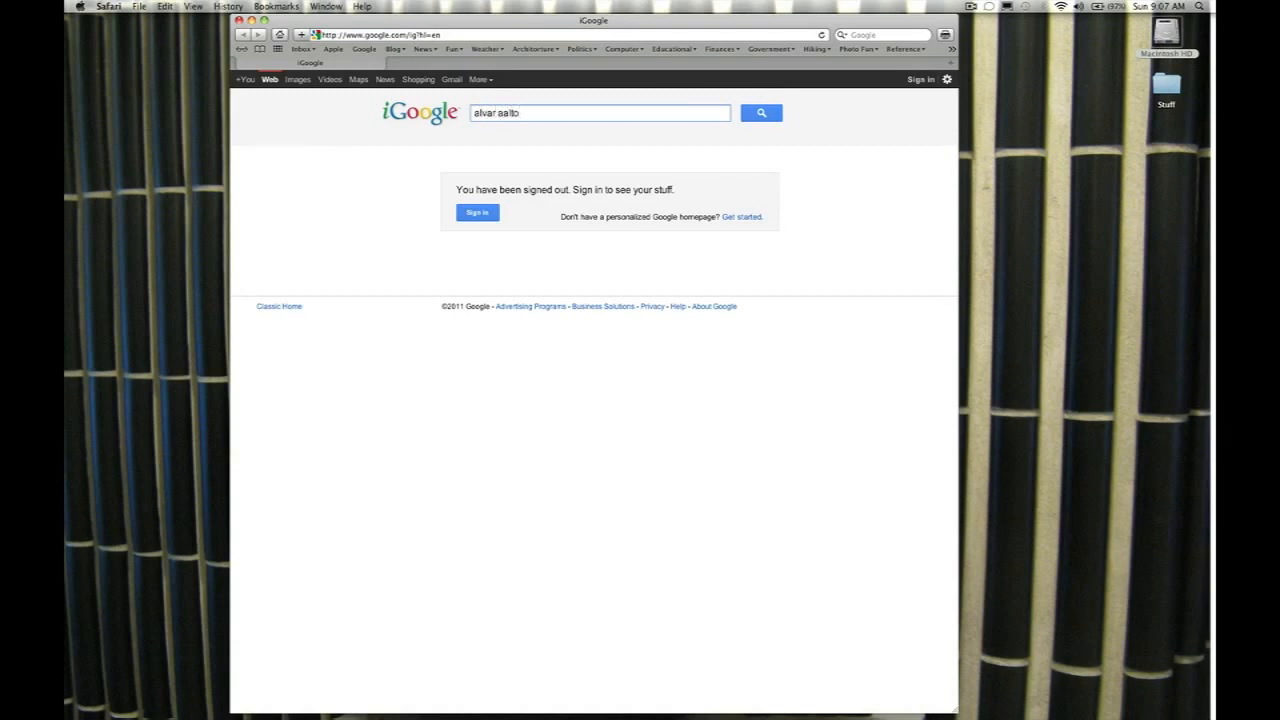
pyautogui.click(761, 112)
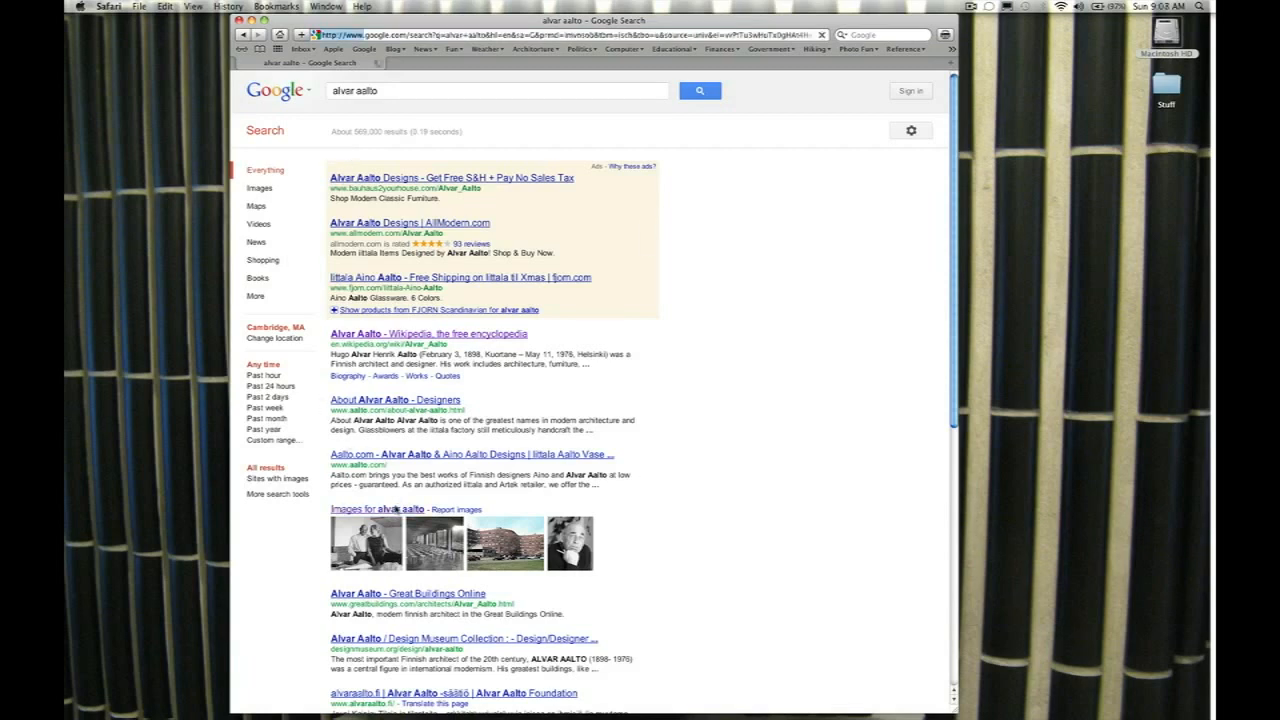
pyautogui.click(258, 188)
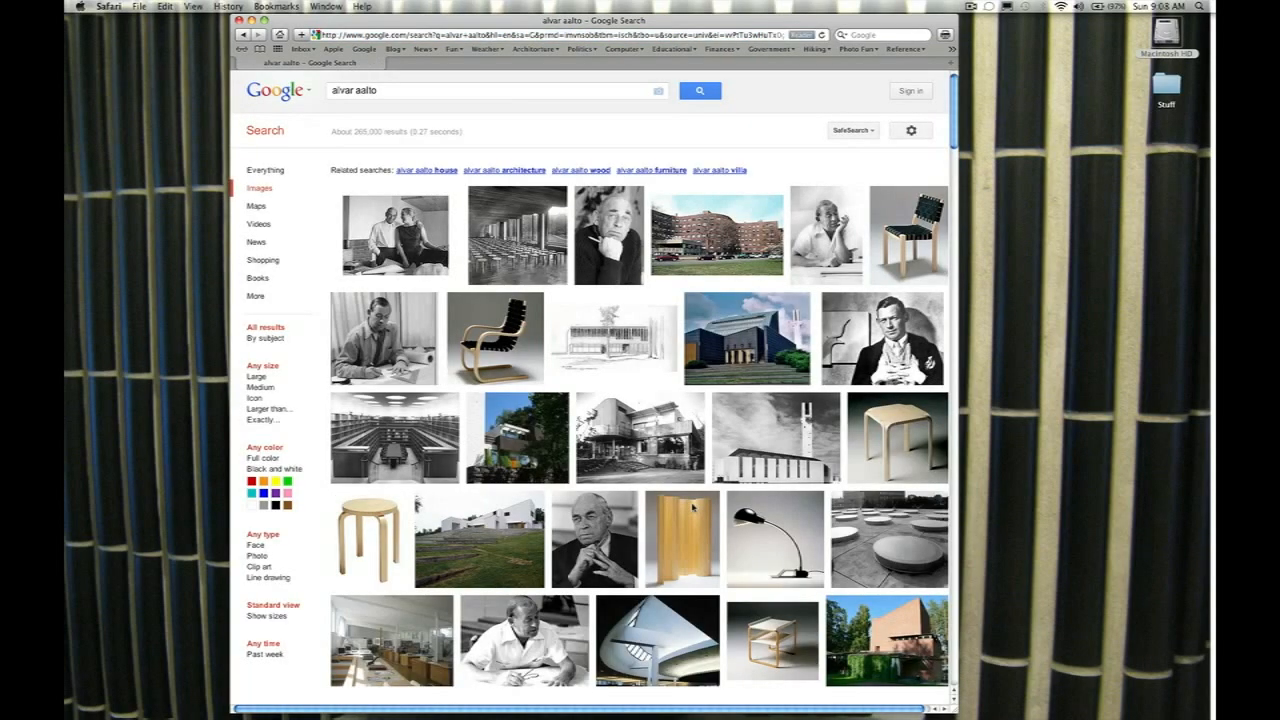